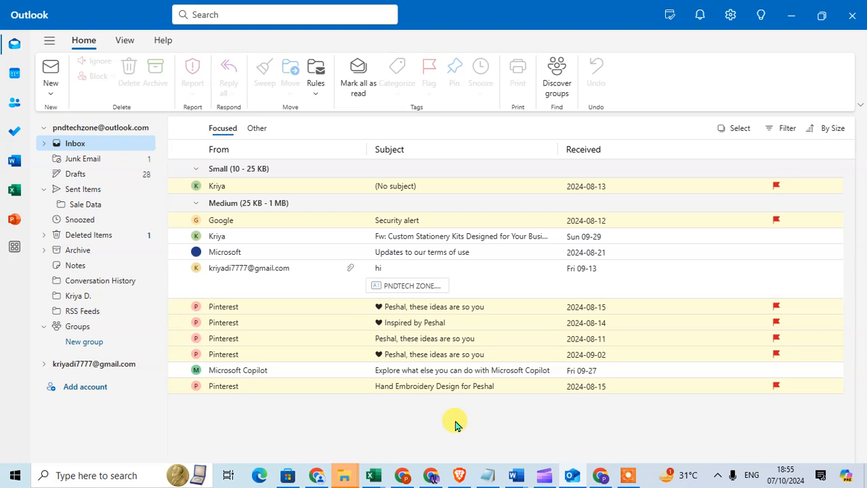
mouse_move(750, 140)
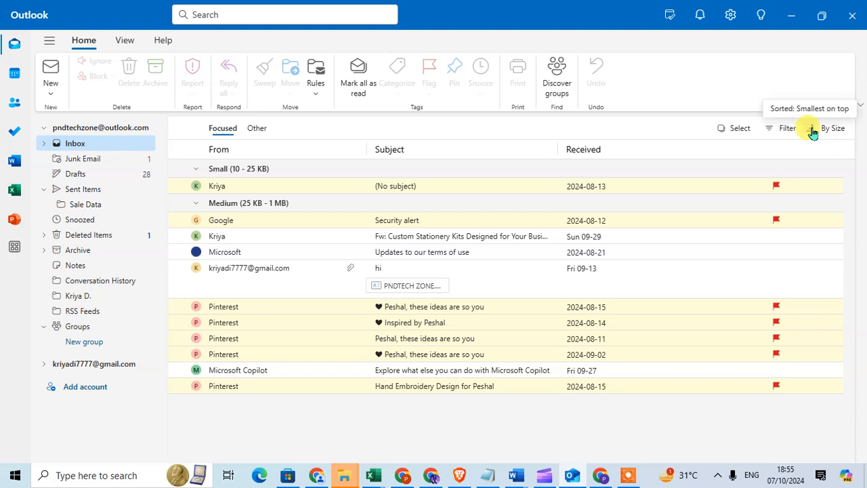
Sort the inbox by Date, newest first, grouping messages under September and August
click(827, 127)
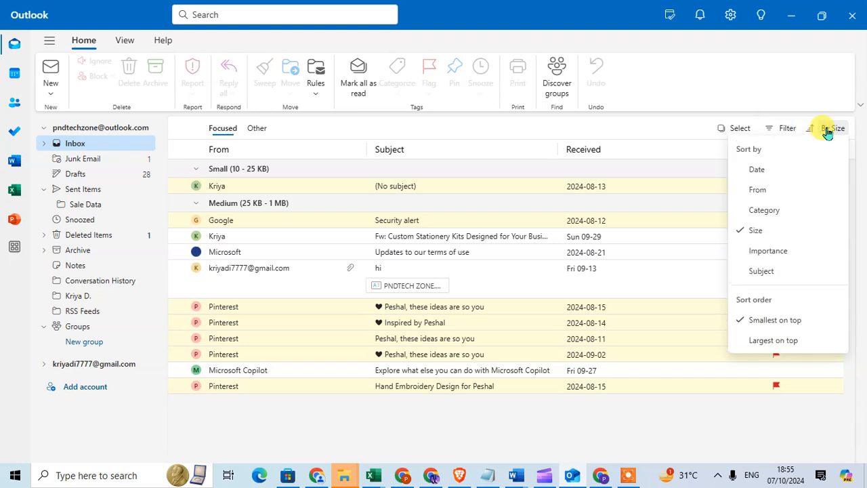
mouse_move(757, 168)
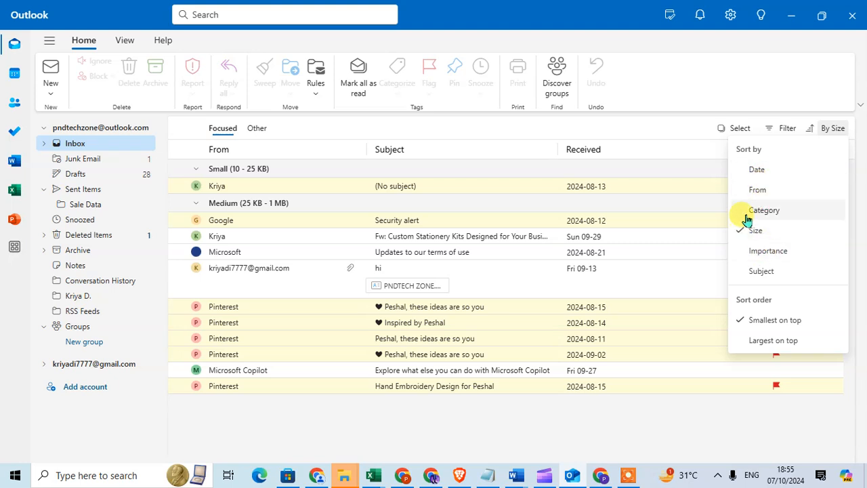
mouse_move(780, 255)
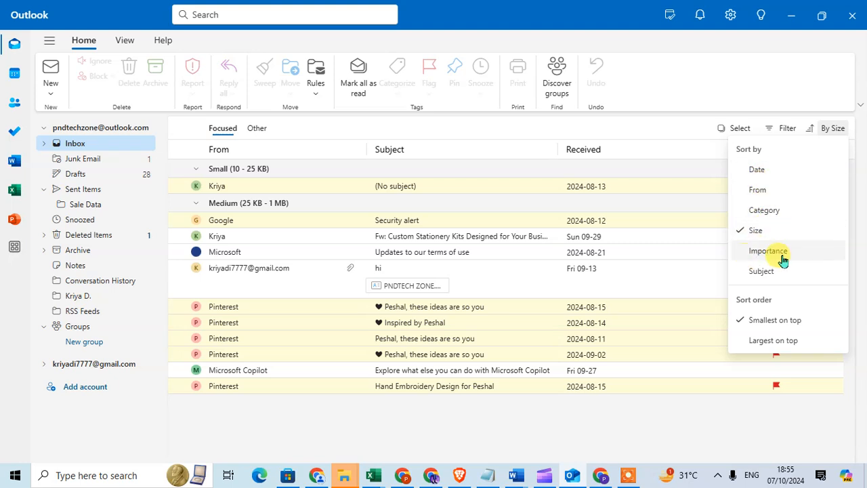
mouse_move(786, 279)
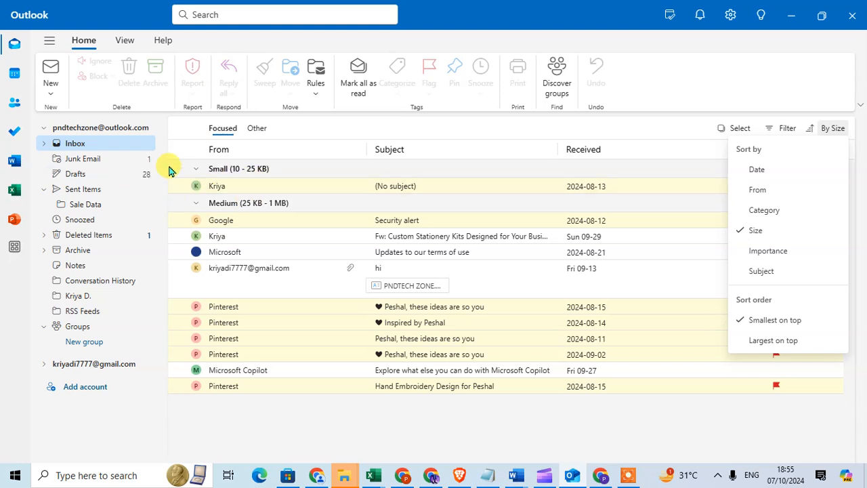
mouse_move(255, 182)
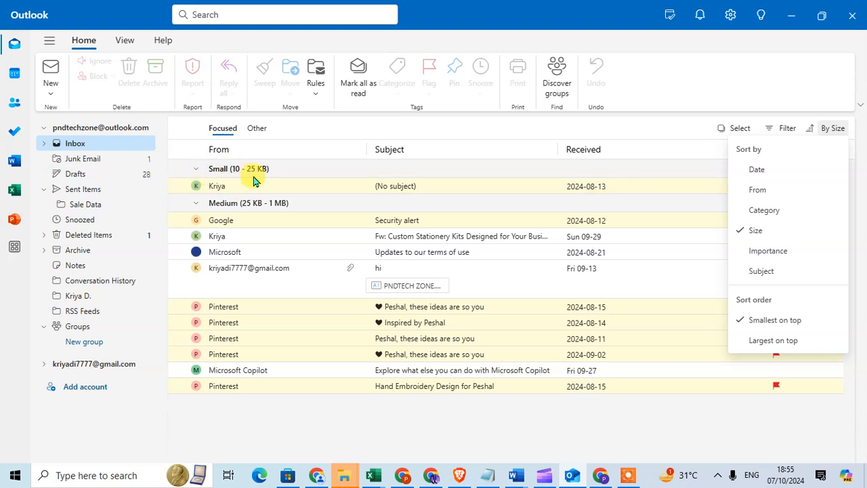
mouse_move(255, 207)
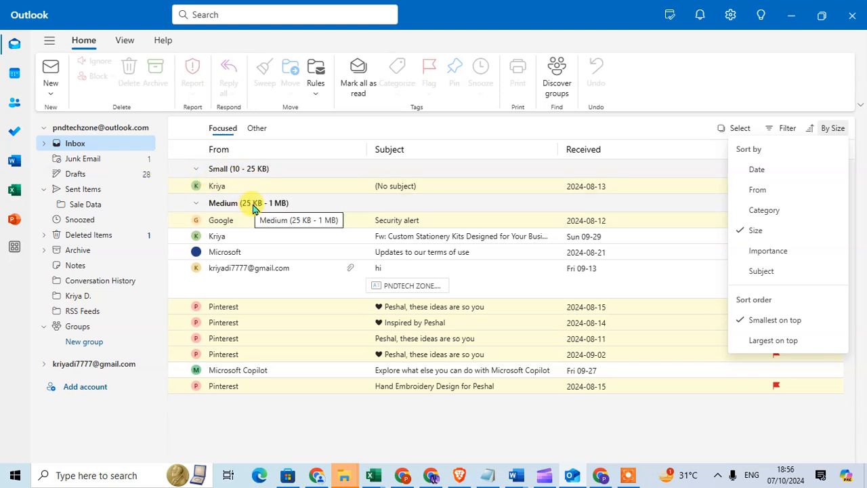
mouse_move(294, 212)
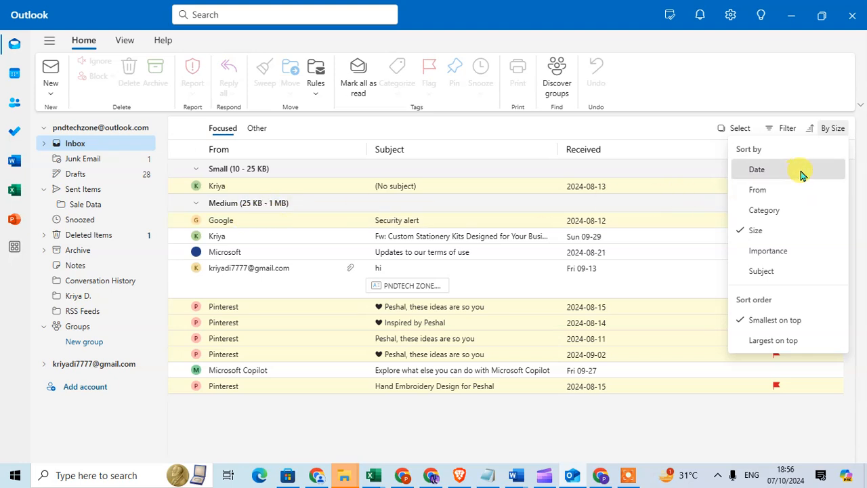
click(755, 169)
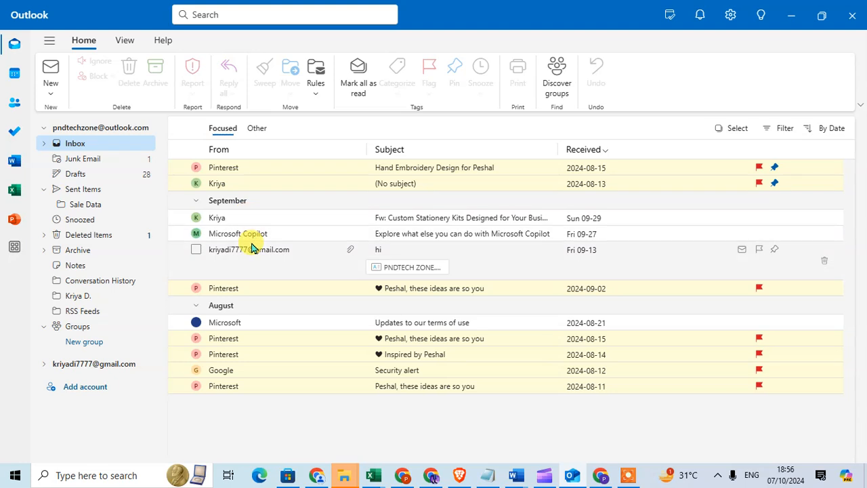
mouse_move(274, 195)
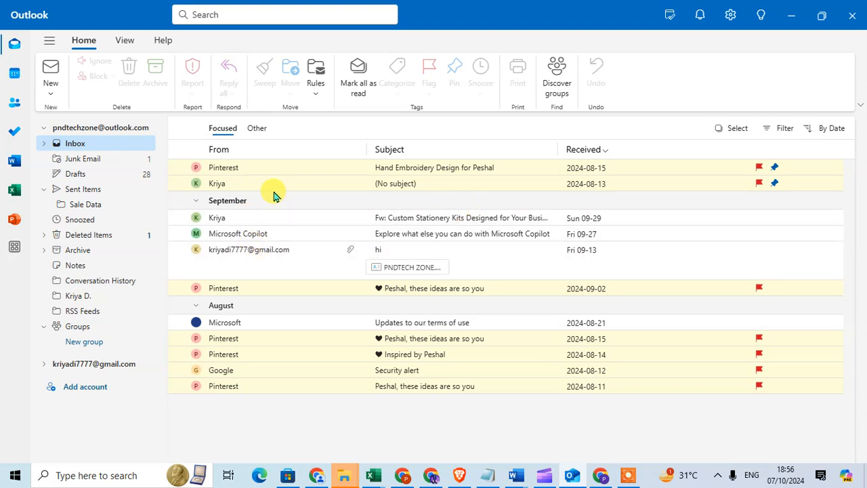
mouse_move(833, 127)
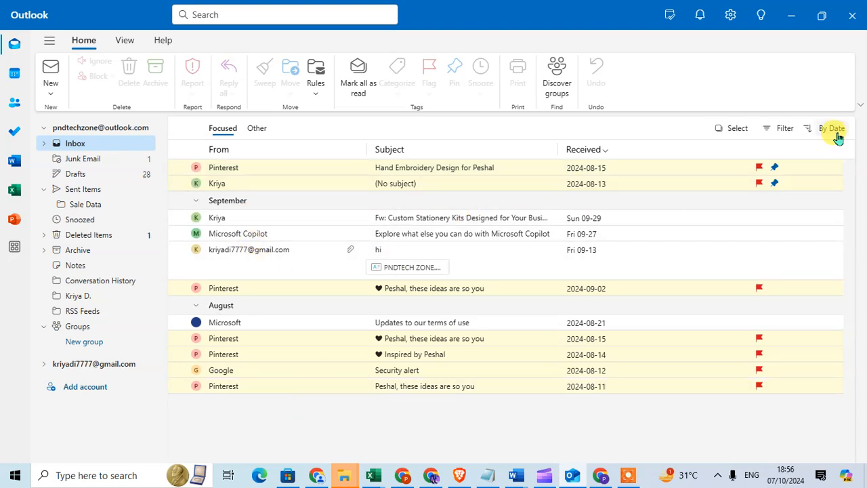
Sort the inbox by Importance so messages list under a Normal group
click(831, 127)
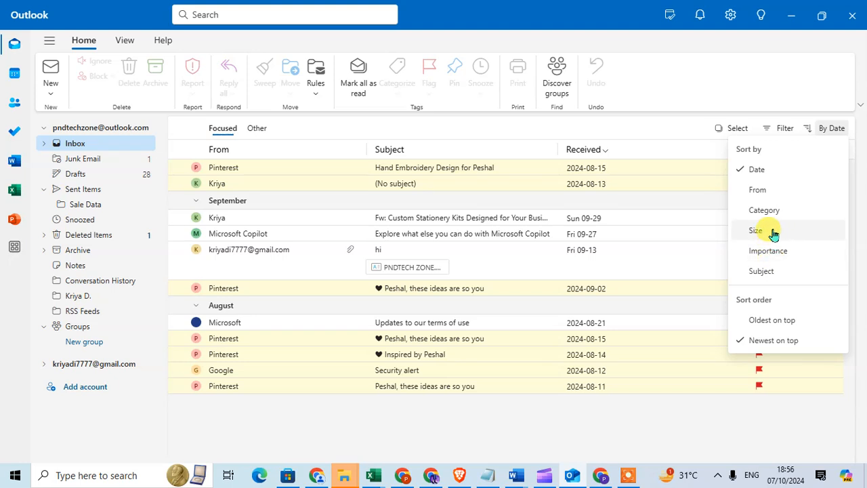
mouse_move(799, 258)
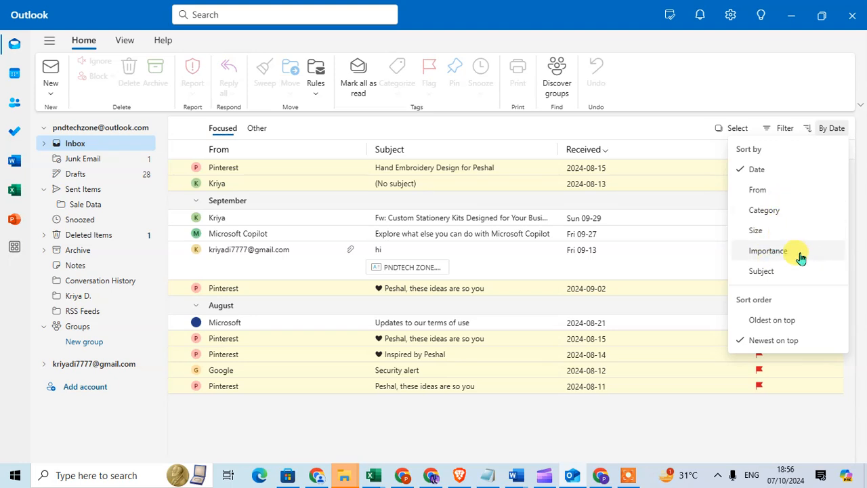
click(767, 250)
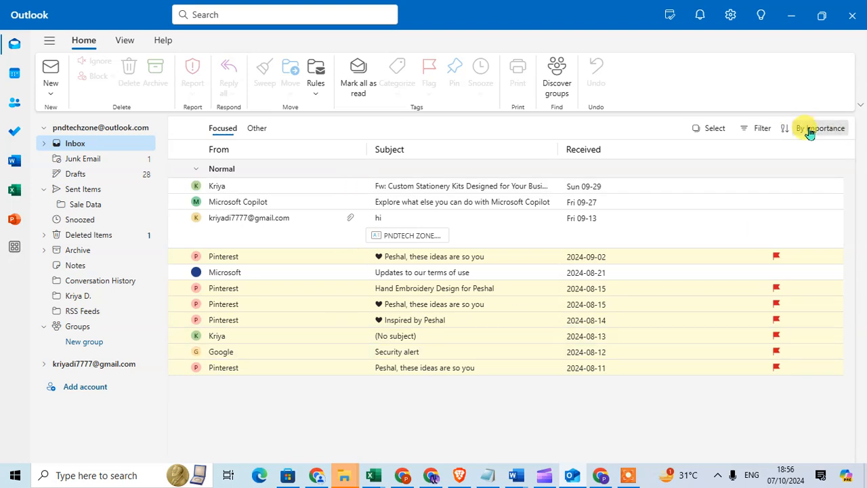
Sort the inbox by Subject in A to Z order
click(818, 127)
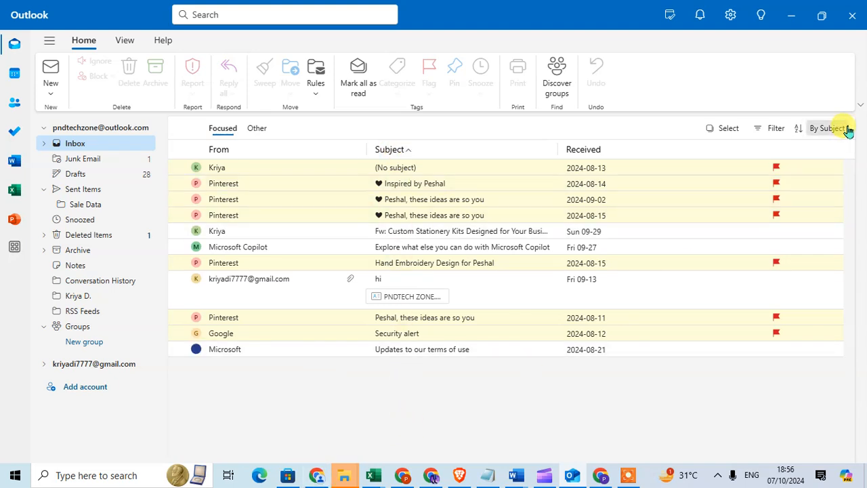
click(826, 127)
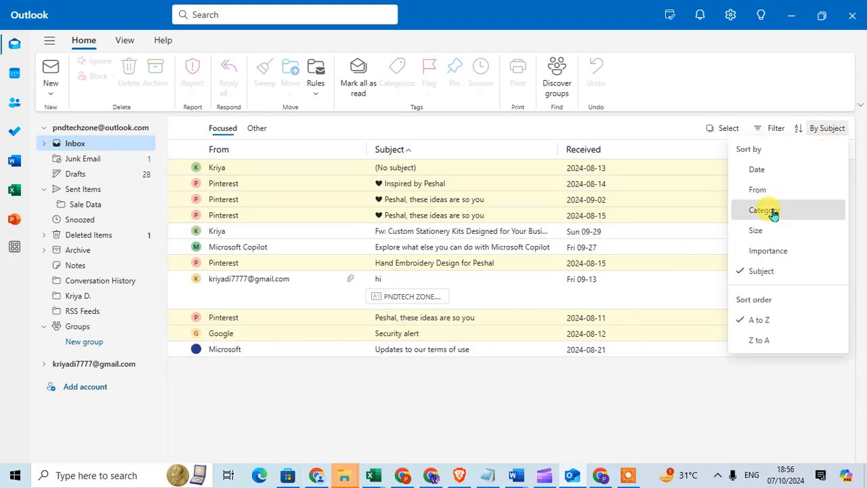
Sort the inbox by Category with the sort order set to A to Z
click(760, 209)
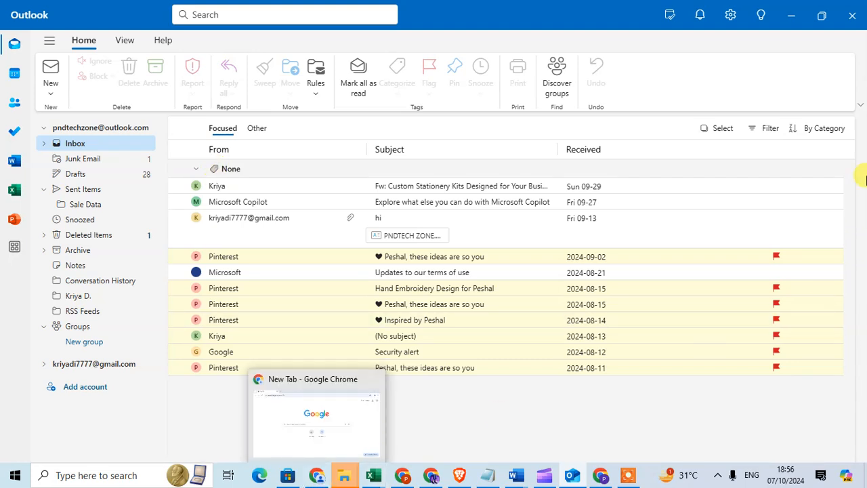
click(822, 127)
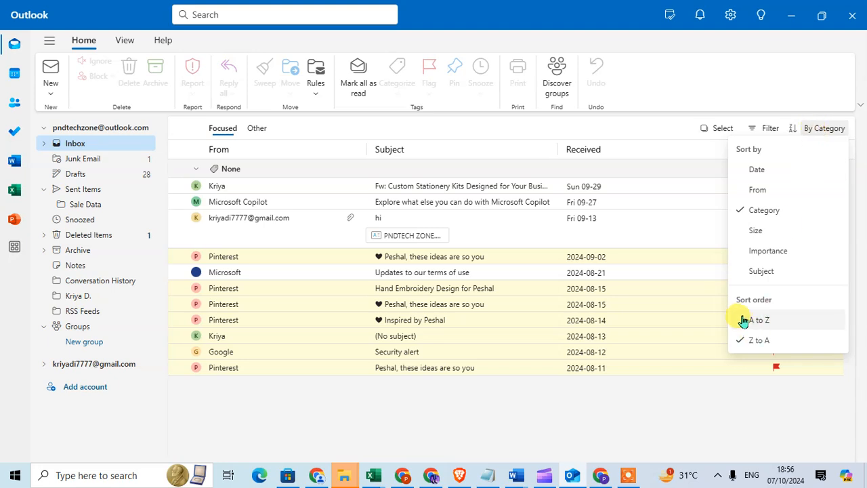
click(758, 319)
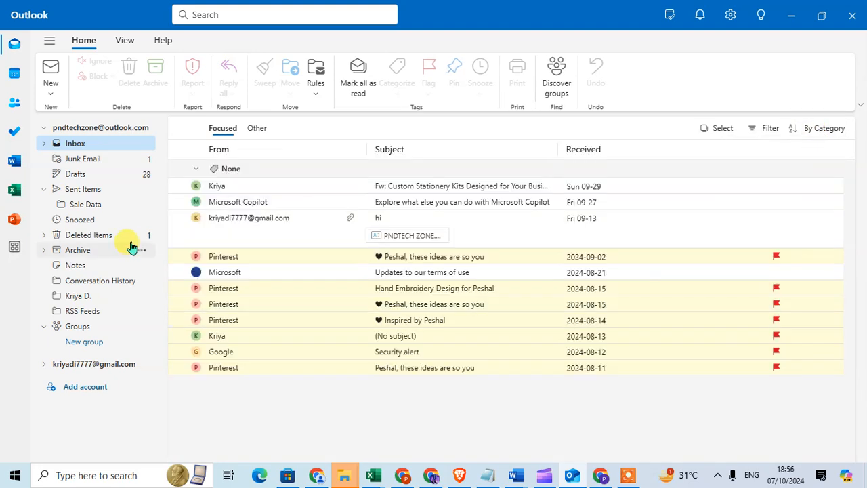